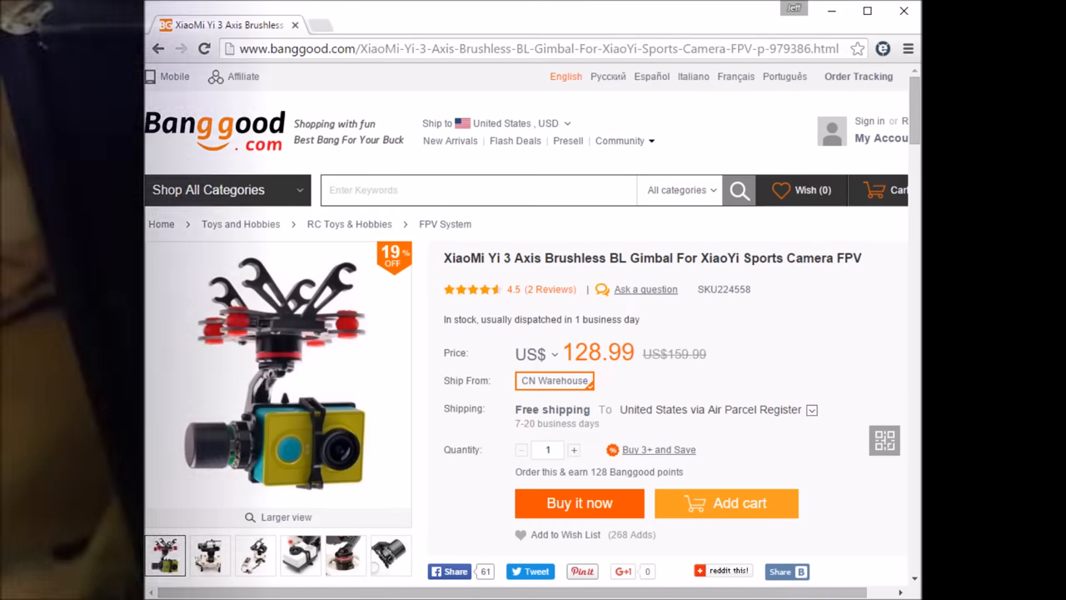
- Scroll the SimpleBGC view while connected on COM6 with Profile 1 selected
{"action": "scroll", "scroll_direction": "down", "scroll_amount": 3}
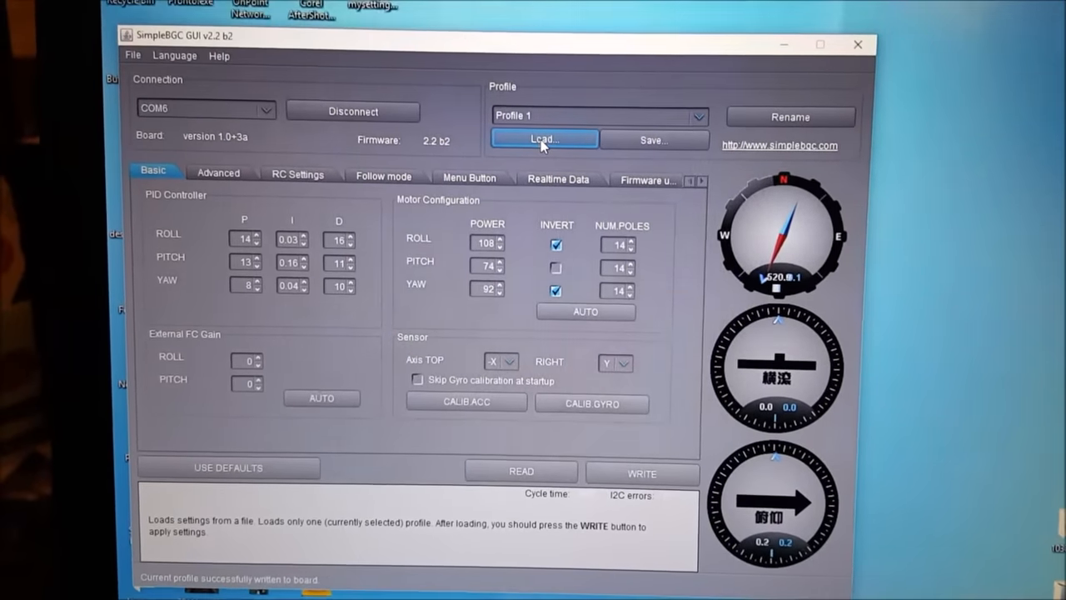
- Load the xiaoyihuah3zhou .profile file from the profiles folder into Profile 1
{"action": "left_click", "coordinate": [543, 138]}
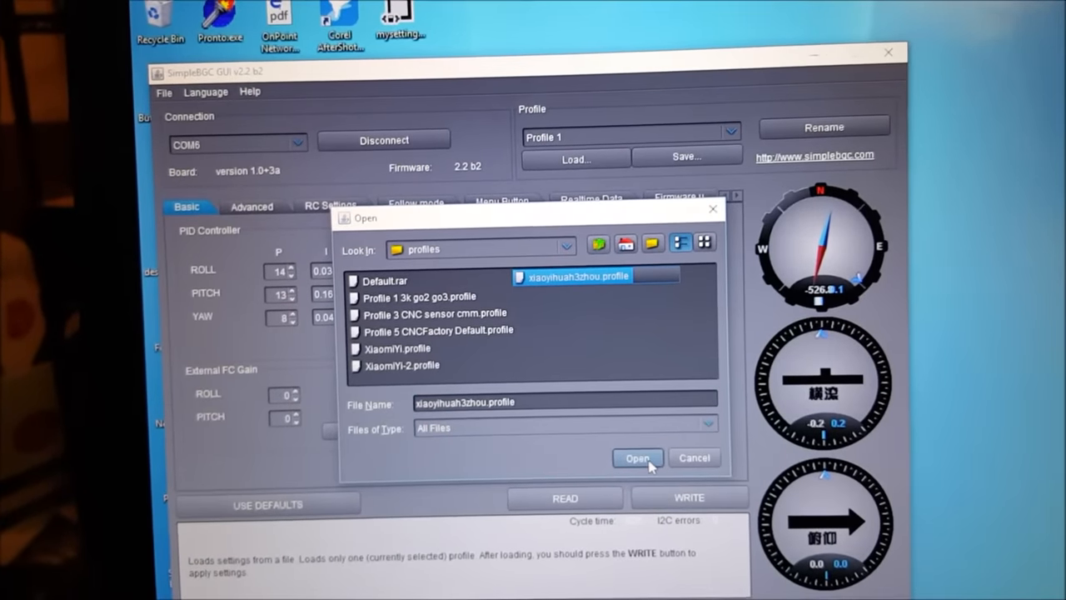
{"action": "left_click", "coordinate": [637, 457]}
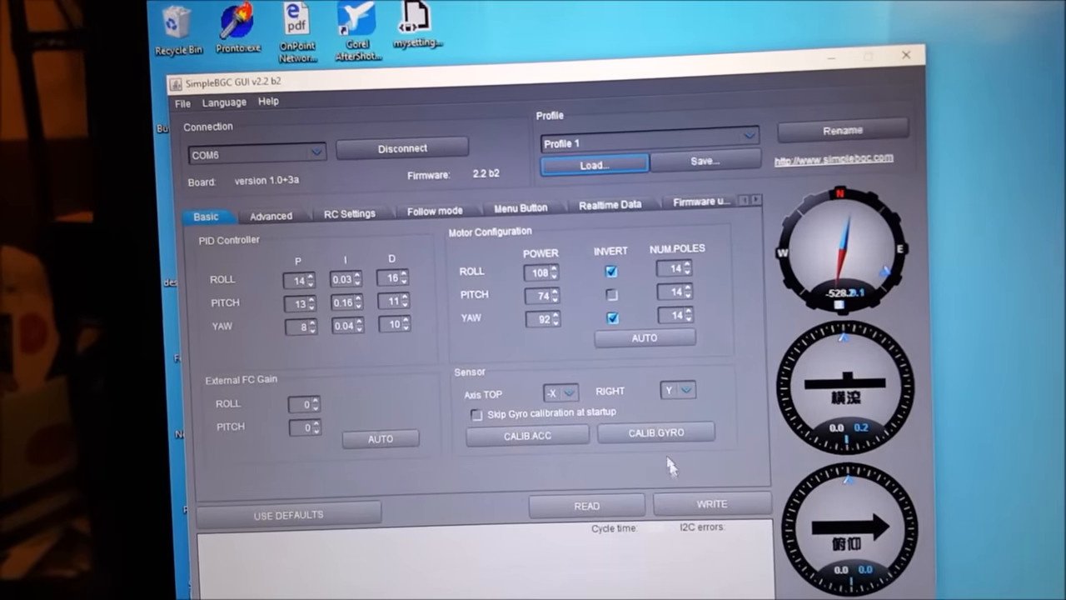